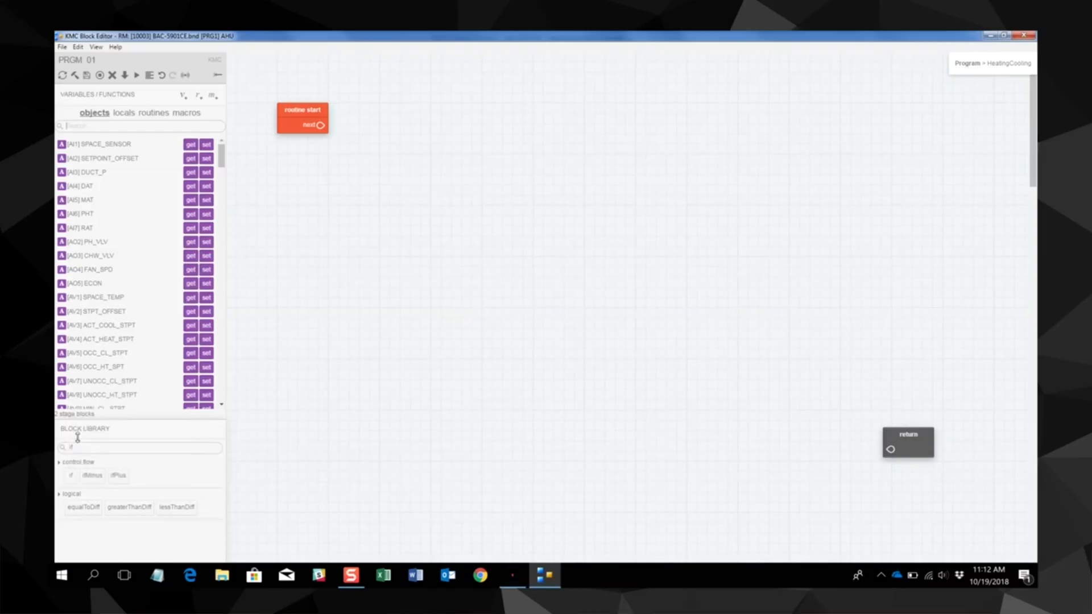
pyautogui.moveTo(70, 475)
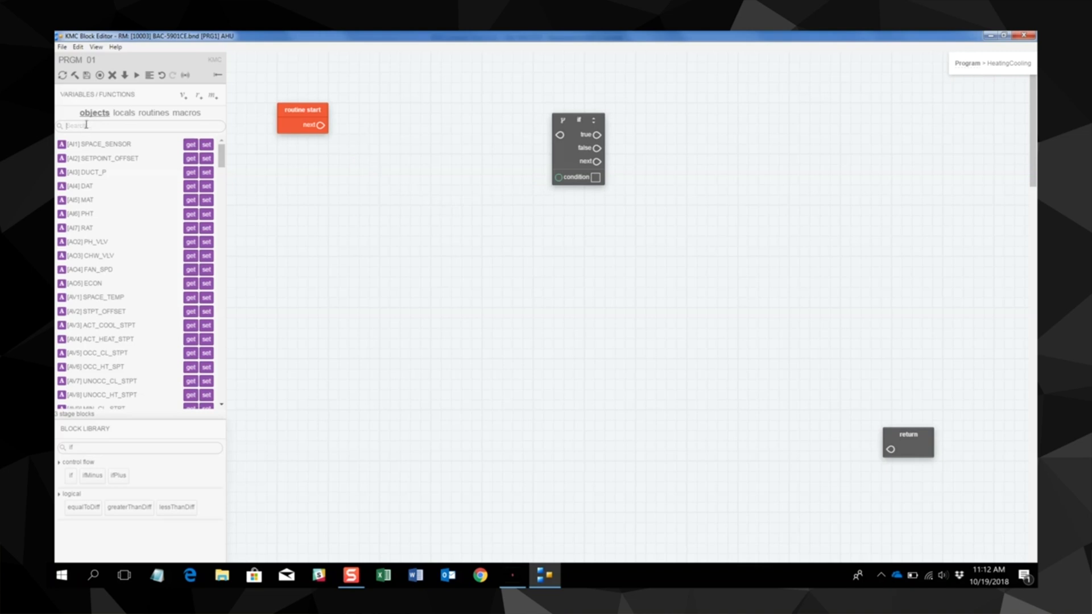
pyautogui.write('fan')
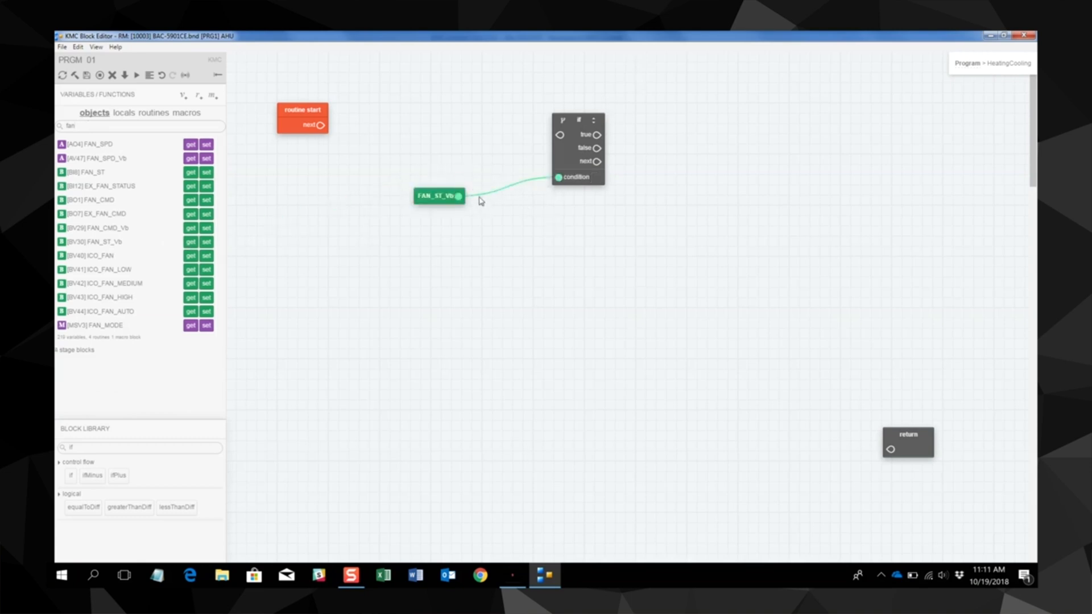
pyautogui.moveTo(475, 208)
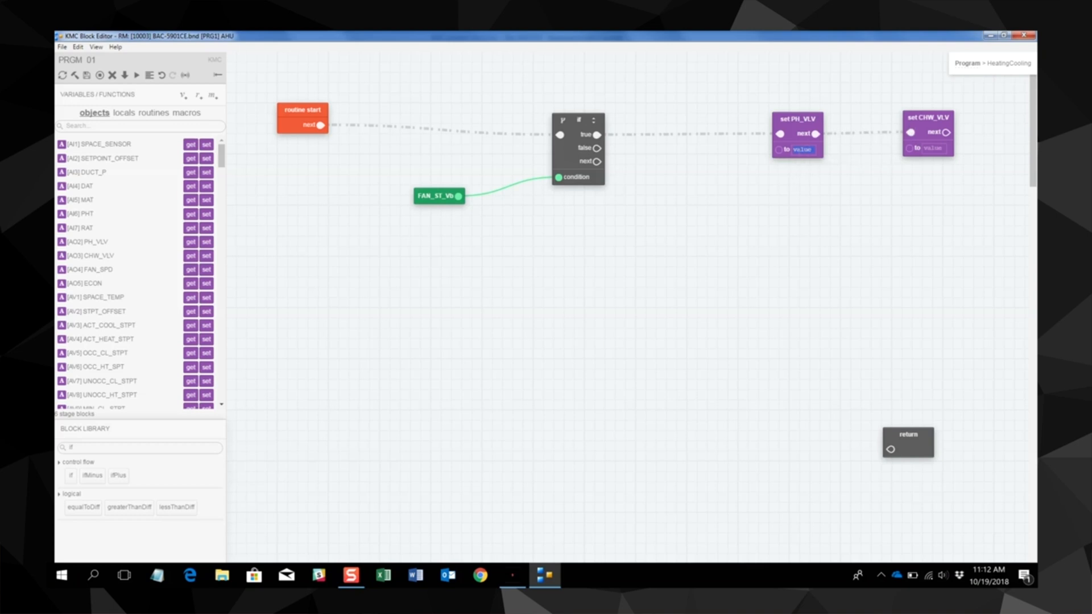
pyautogui.moveTo(932, 161)
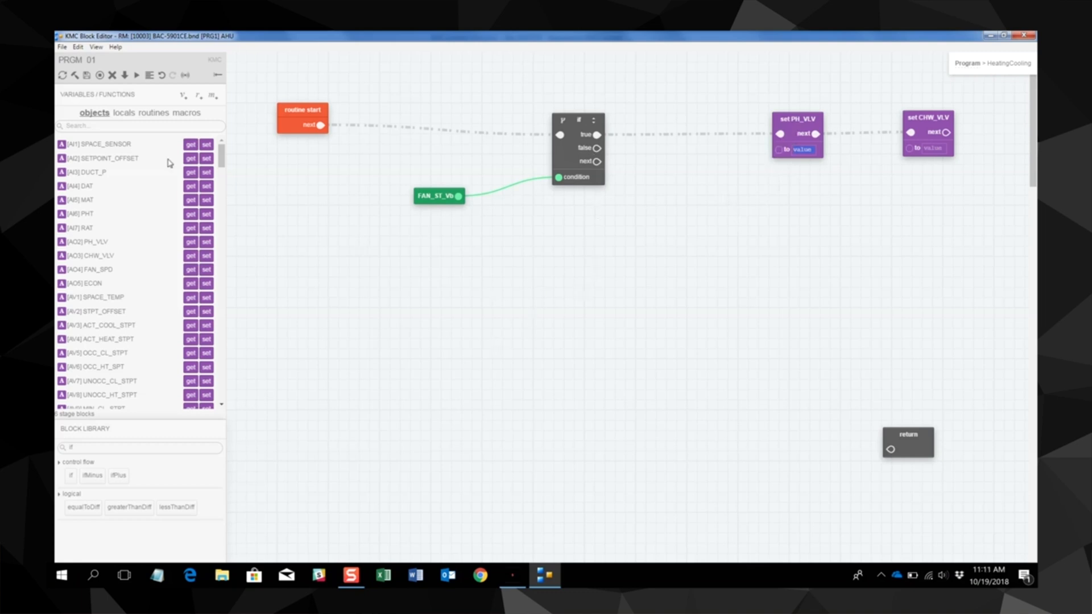
pyautogui.moveTo(94, 112)
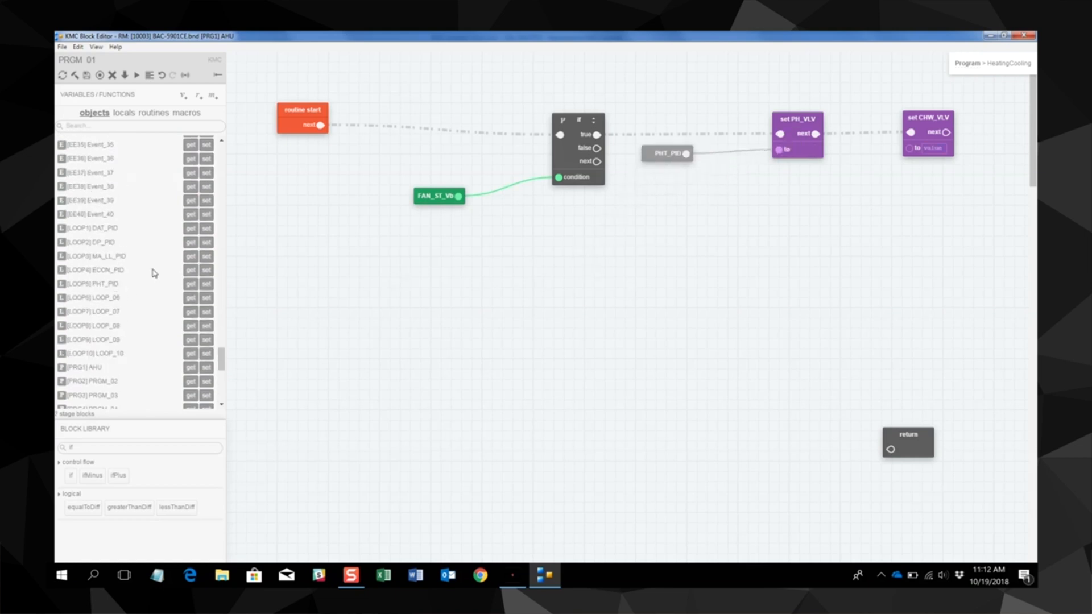
pyautogui.moveTo(175, 236)
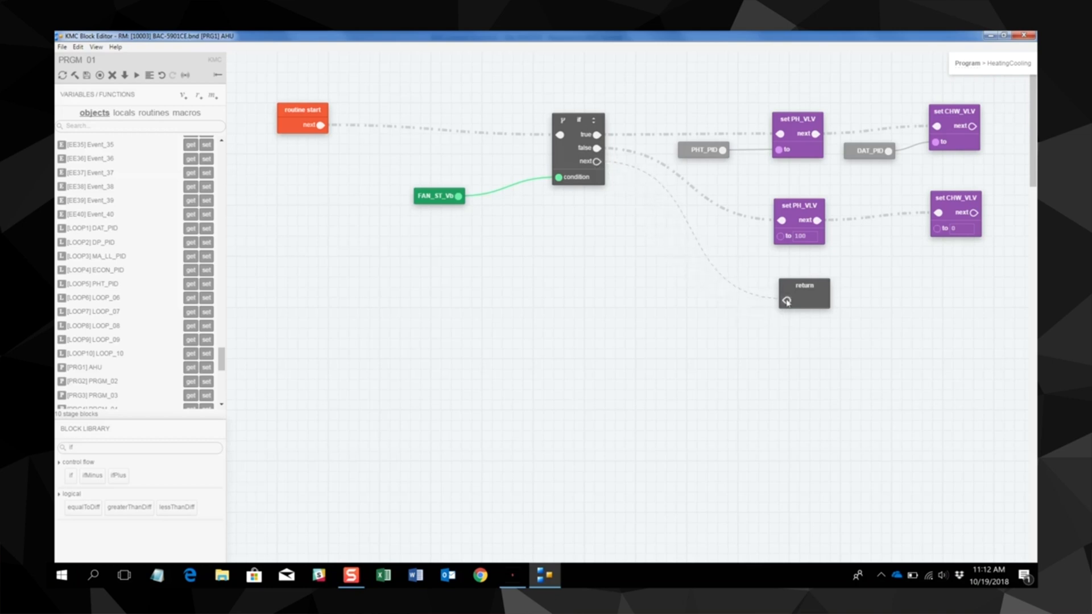
pyautogui.moveTo(900, 303)
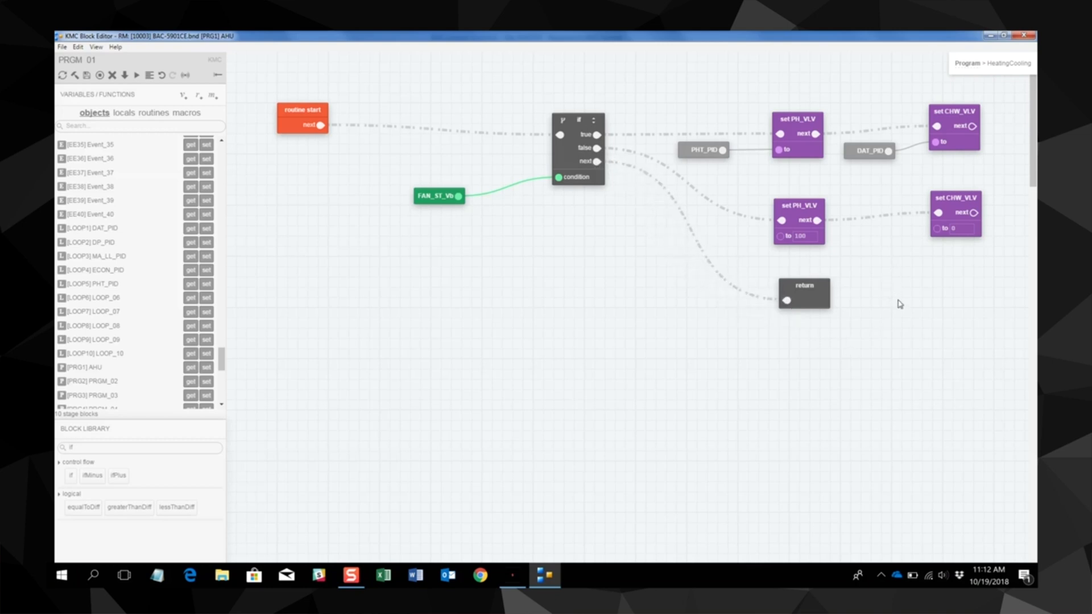